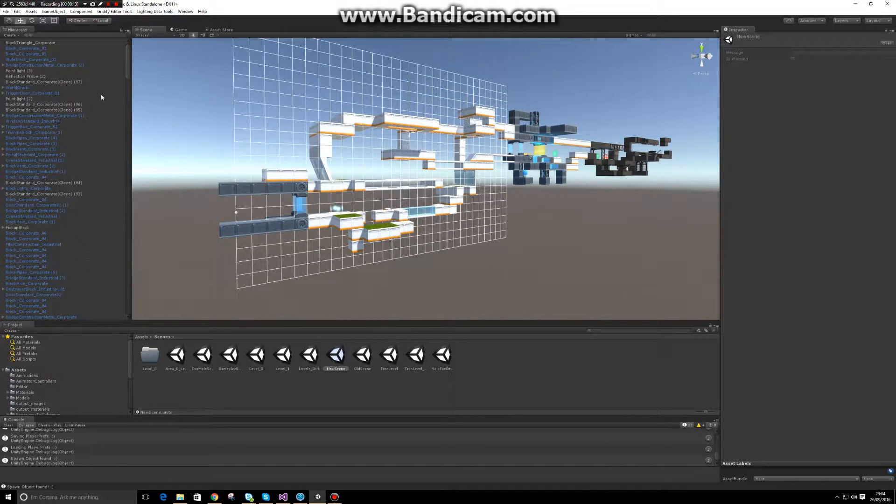
Run Gridify's Replace Objects with Prefabs, converting 415 cloned blocks into prefab instances
scroll(down, 3)
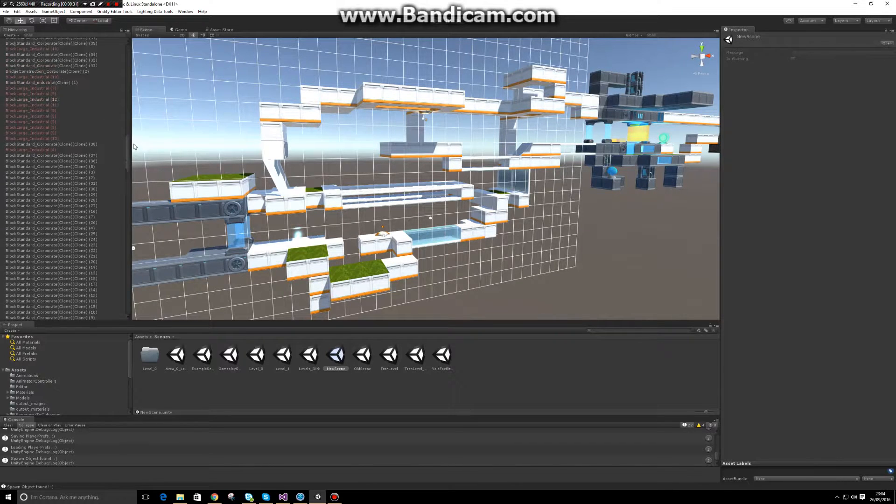
scroll(up, 3)
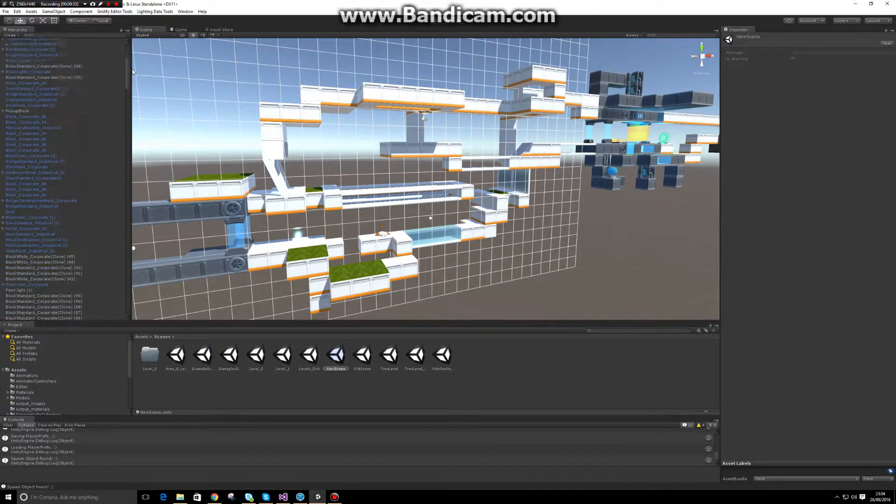
scroll(down, 3)
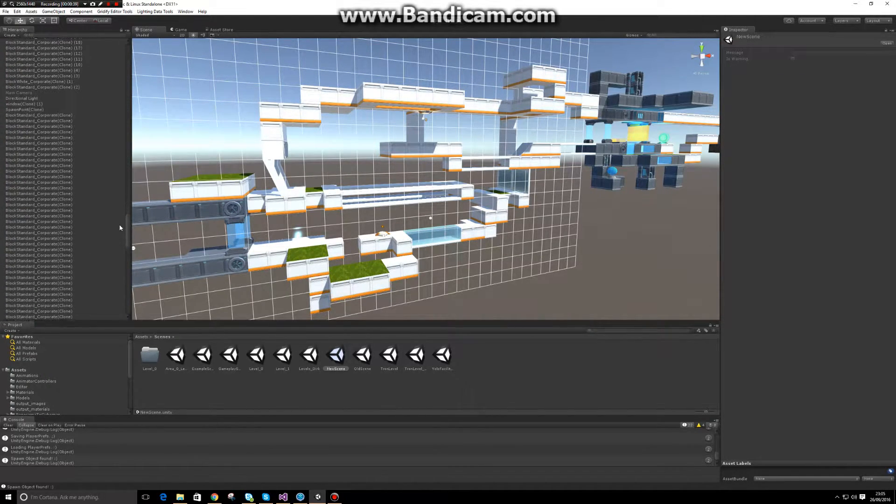
scroll(down, 3)
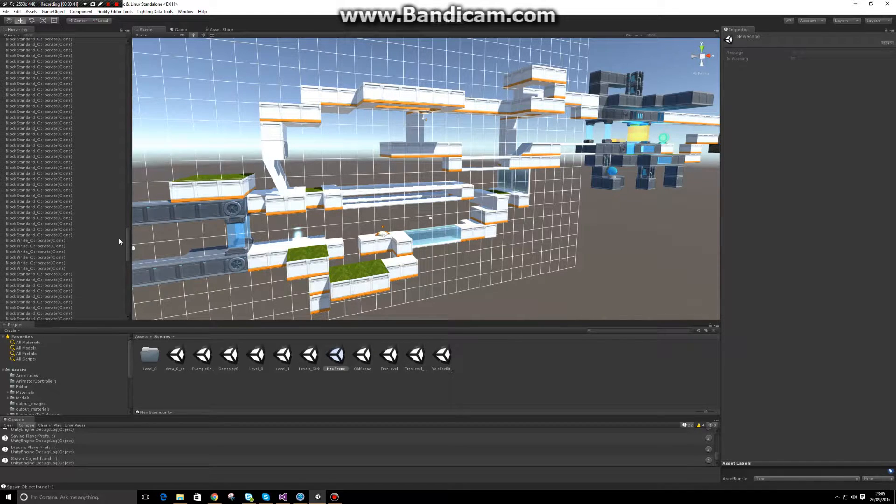
scroll(down, 3)
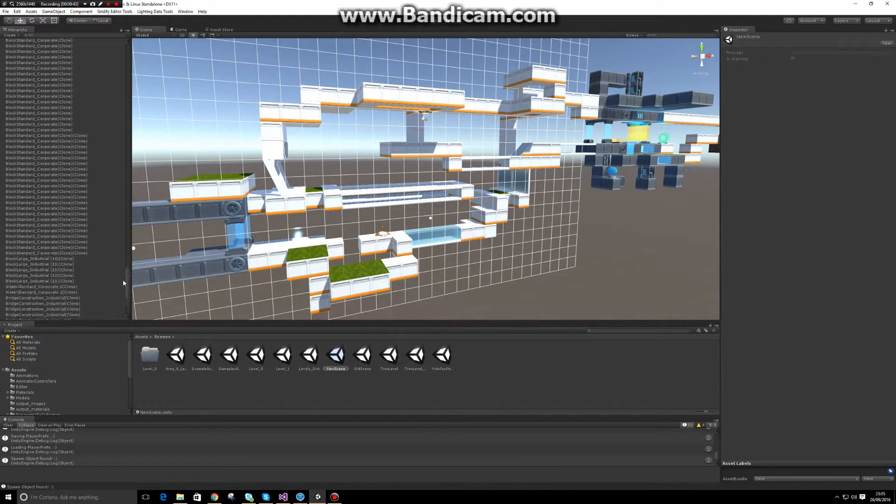
scroll(down, 3)
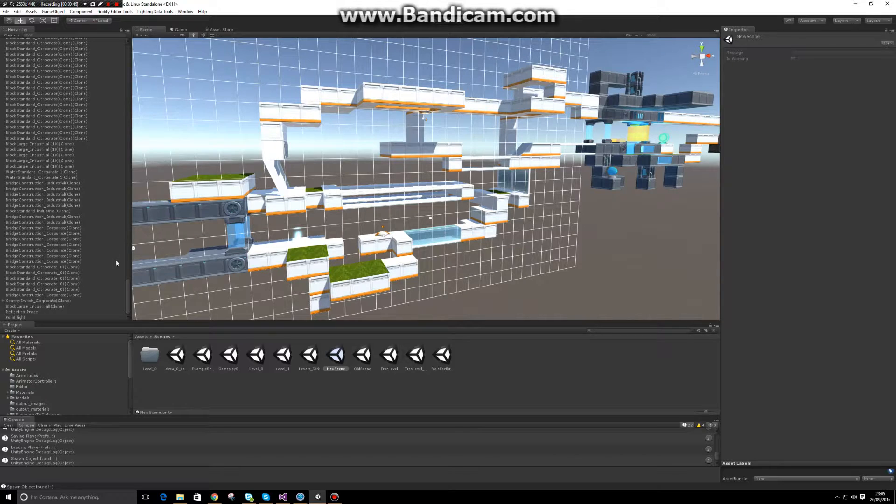
mouse_move(128, 289)
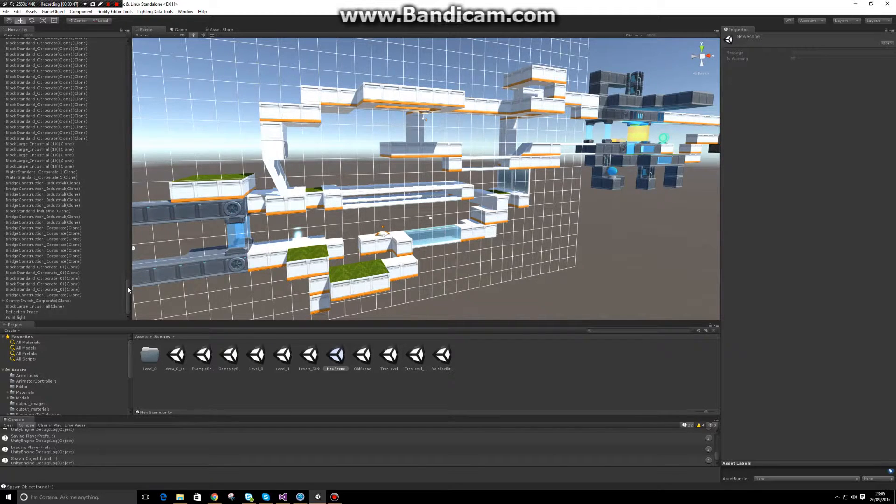
scroll(up, 3)
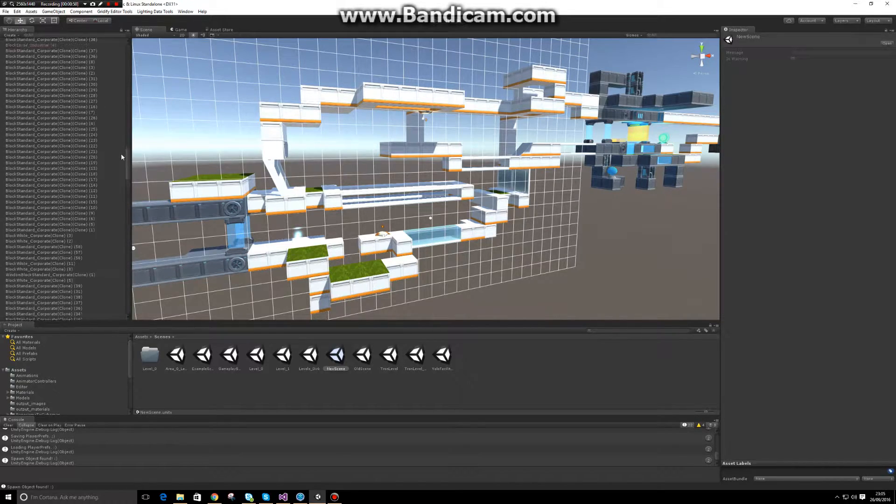
scroll(up, 3)
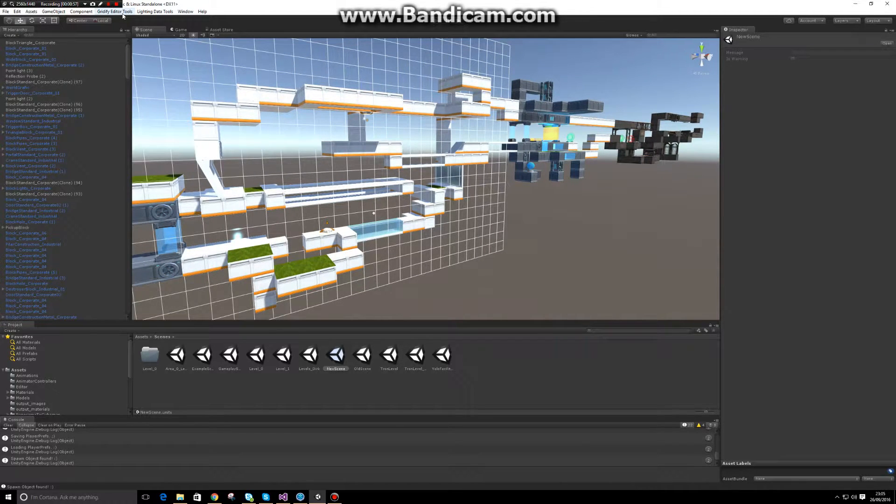
click(114, 11)
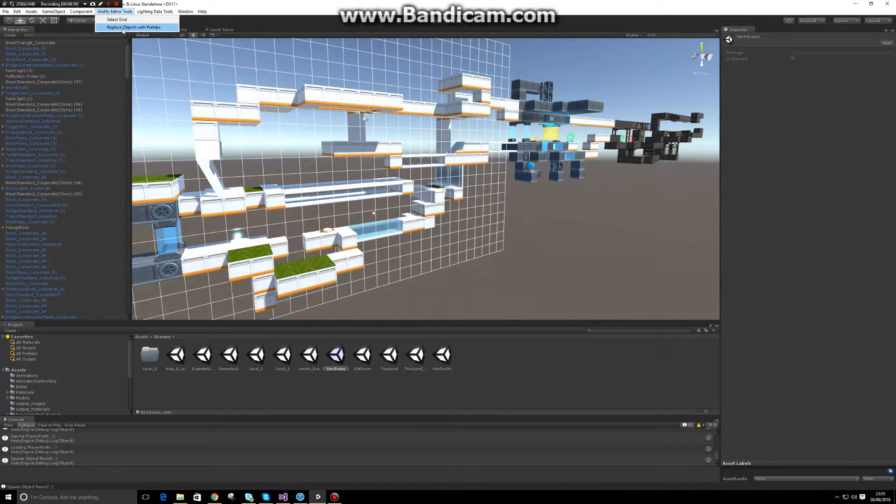
click(136, 27)
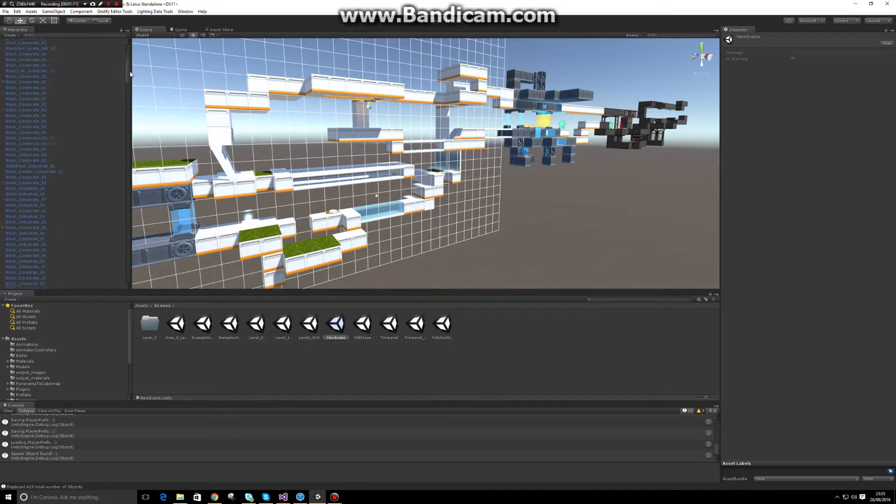
scroll(down, 3)
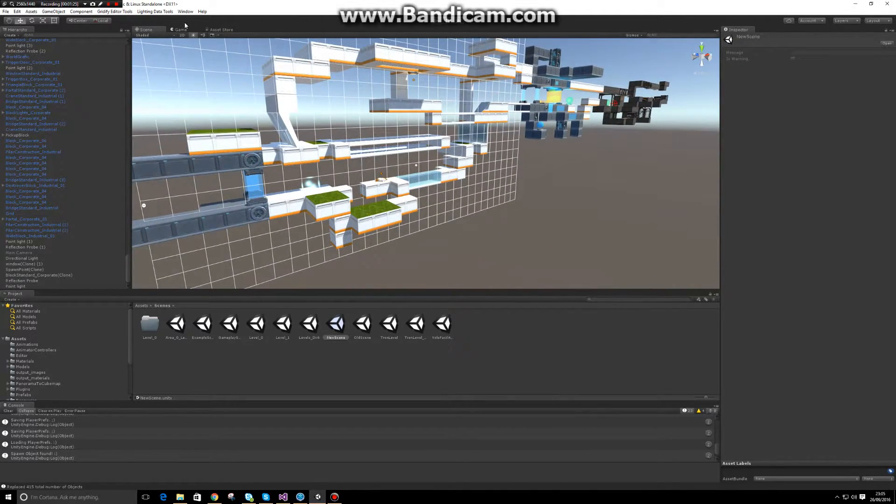
Select the level's Grid object via Gridify and apply the Arcade theme
click(114, 11)
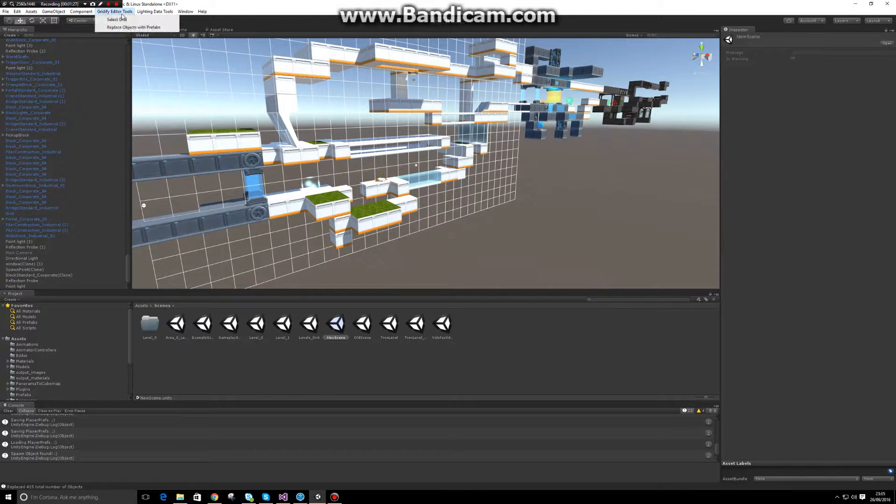
click(114, 19)
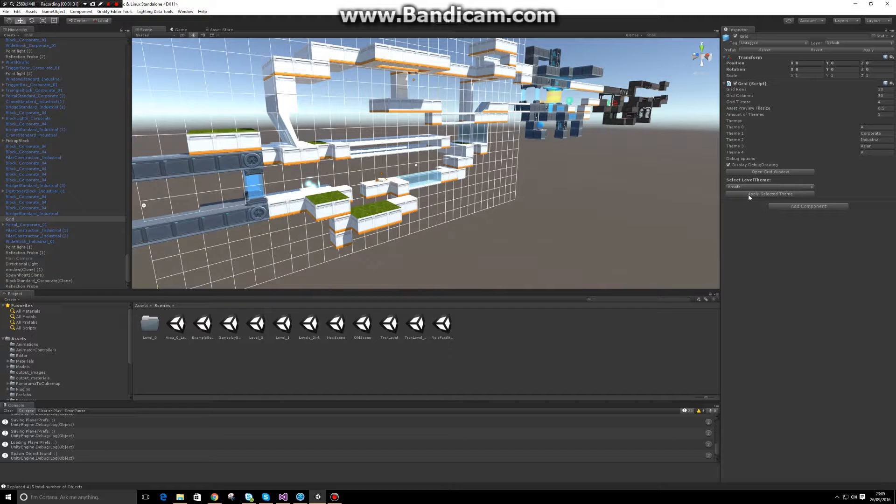
click(769, 193)
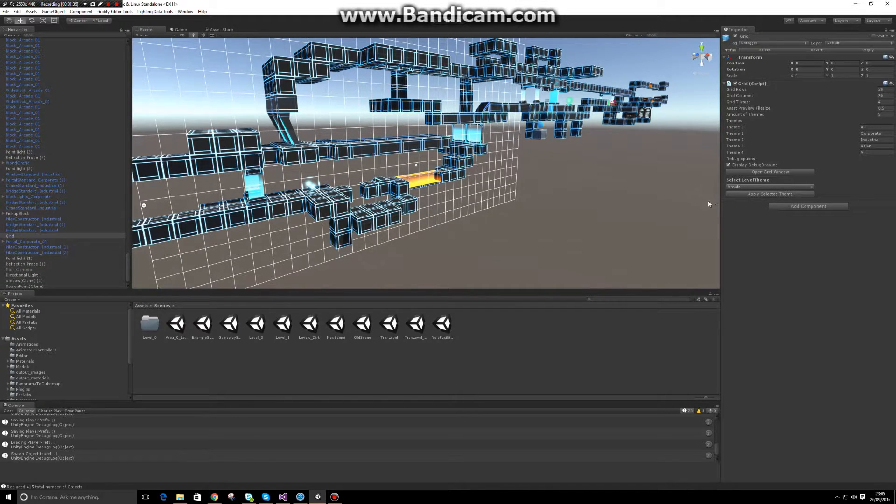
Switch the level theme to Corporate, then to Industrial
click(769, 187)
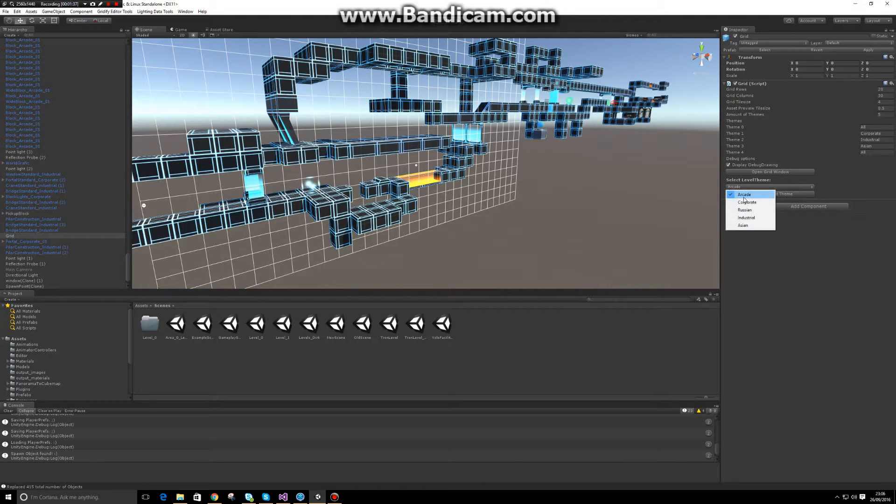
click(747, 202)
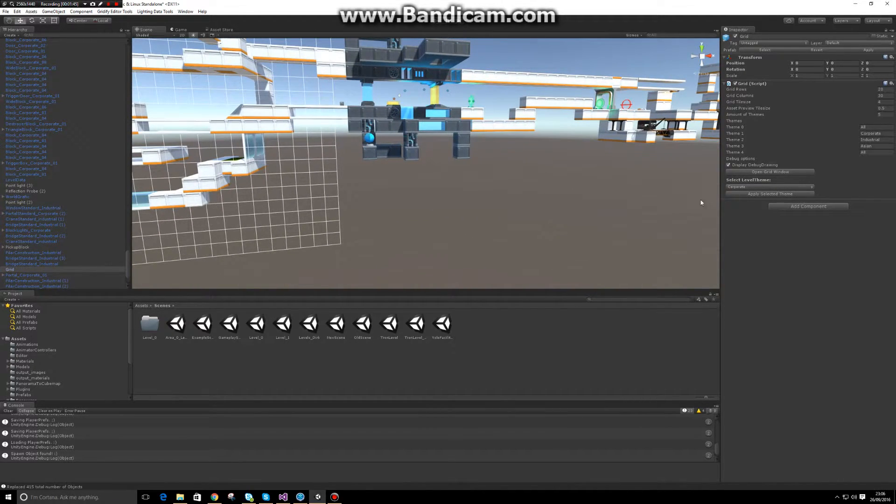
click(768, 187)
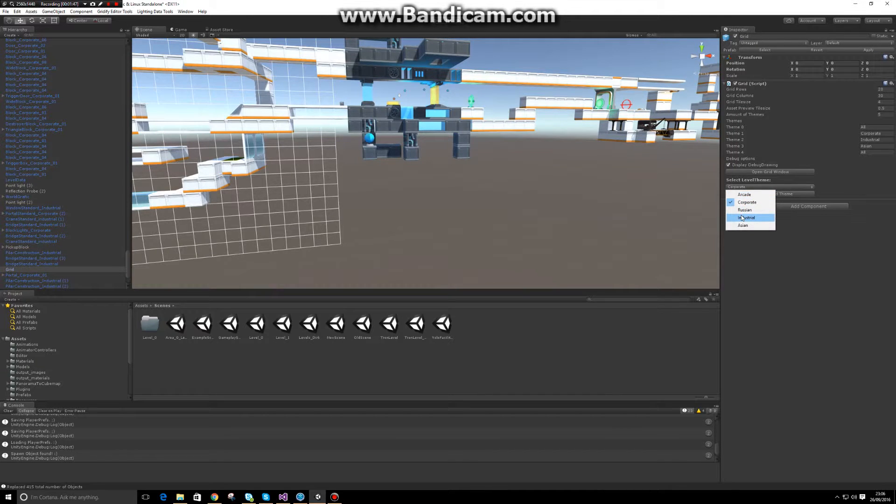
click(748, 217)
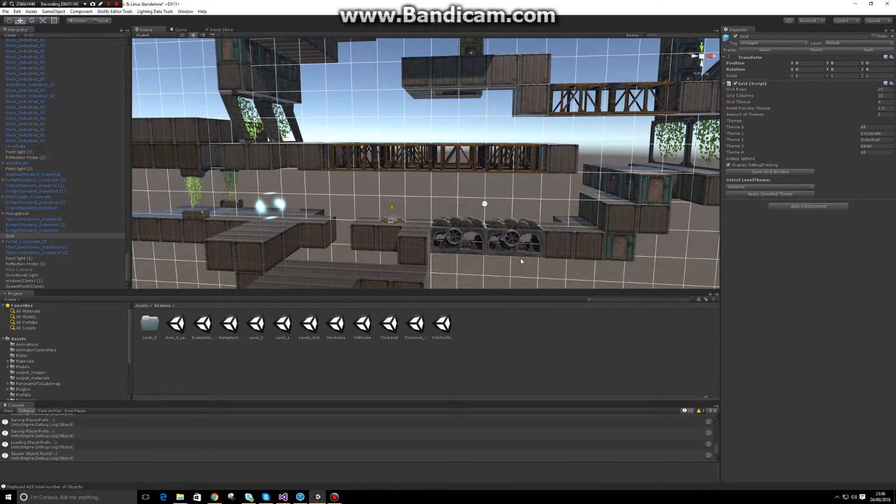
click(769, 188)
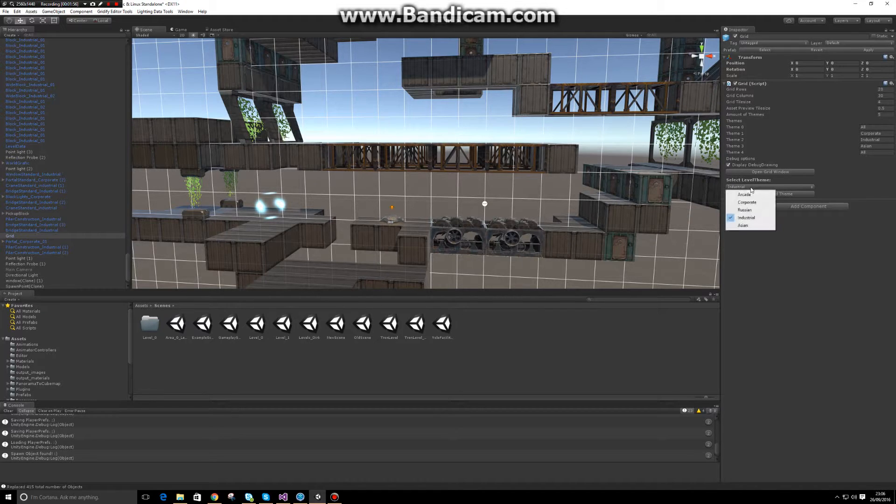
click(747, 201)
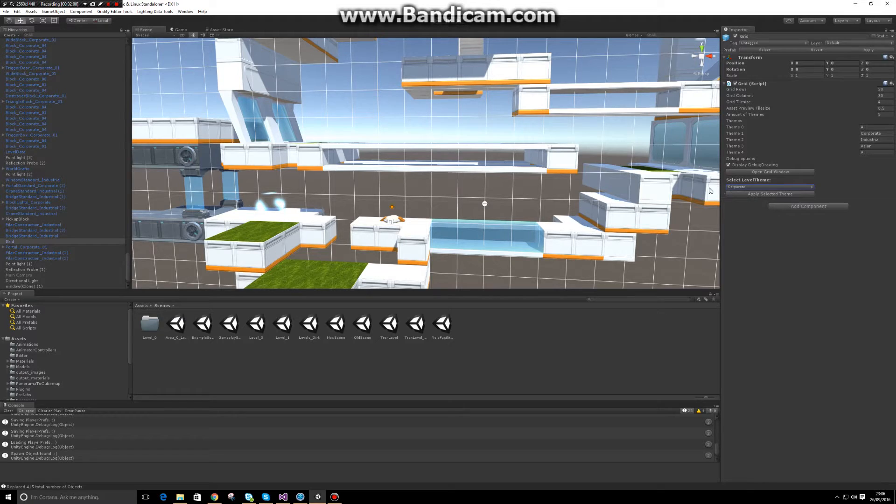
click(769, 187)
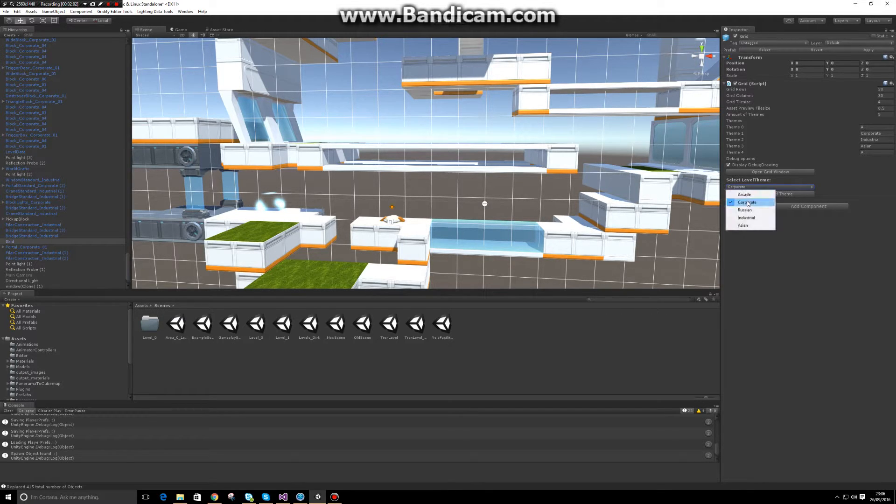
click(746, 217)
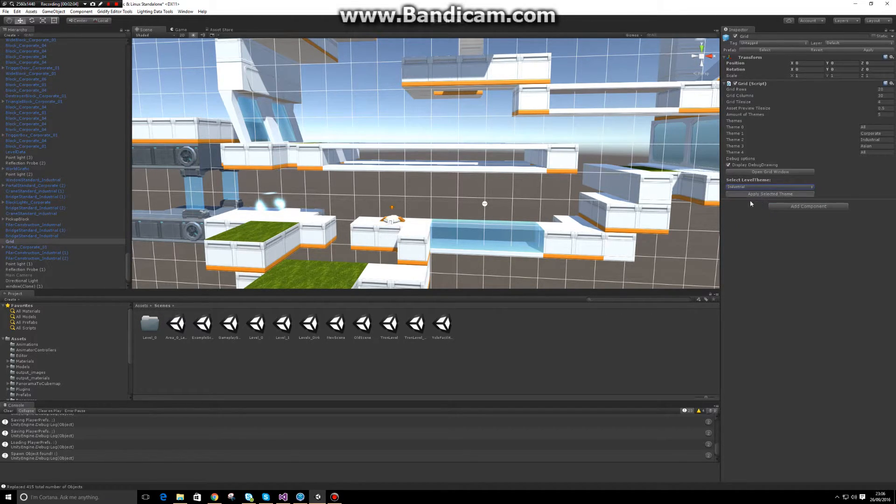
click(769, 194)
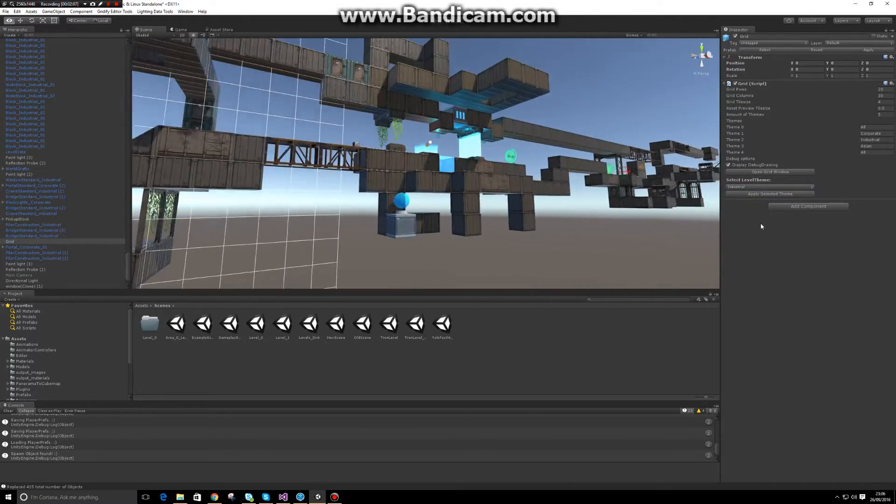